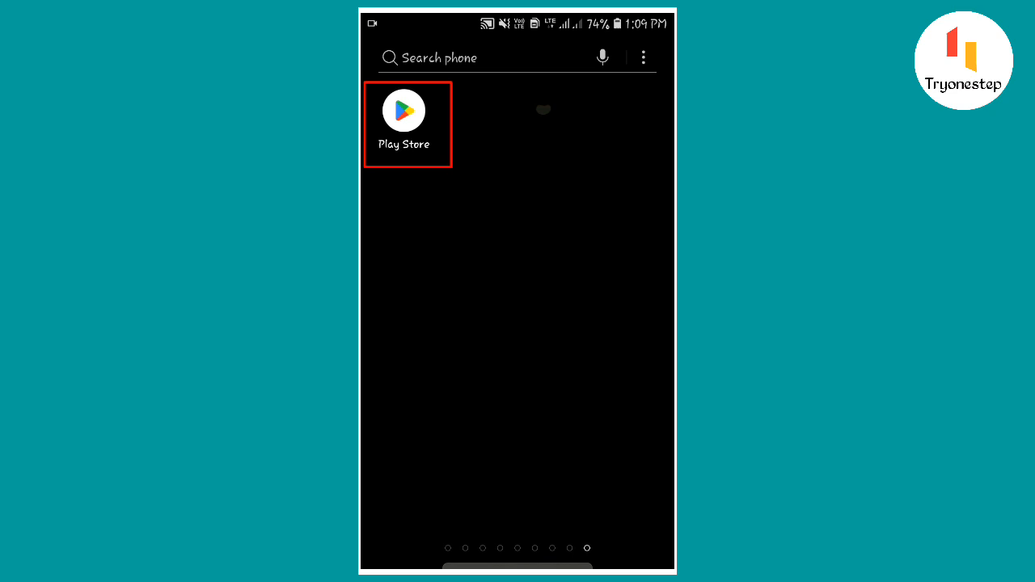
Step: Launch the Play Store and bring up the account menu from the profile picture
left_click(404, 110)
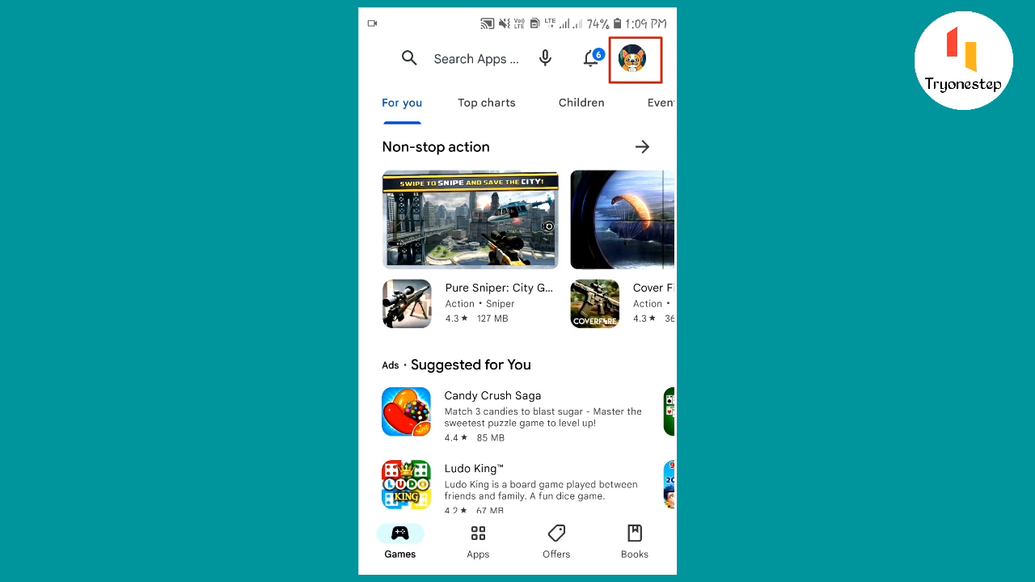
left_click(634, 60)
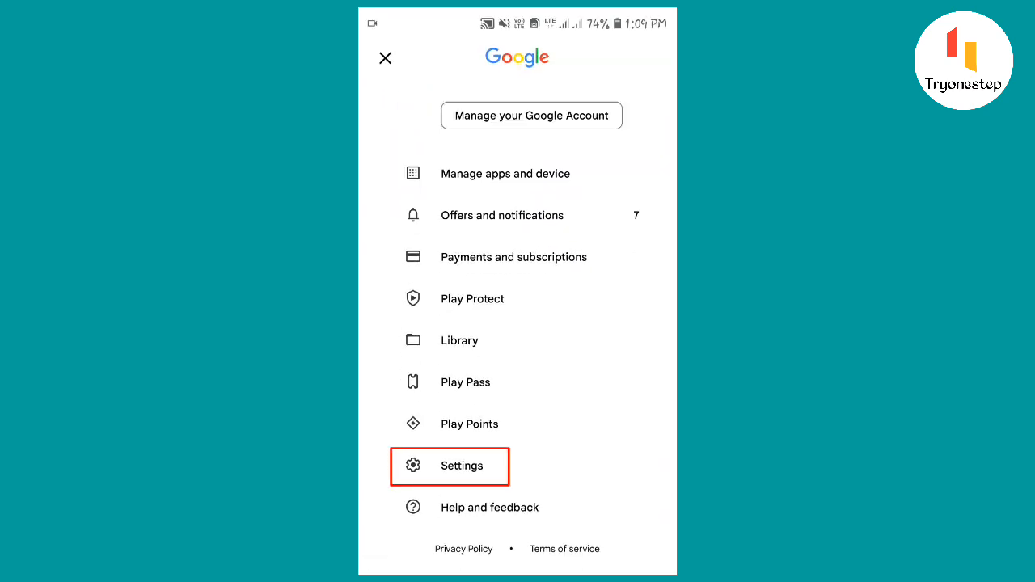
Step: Reach the Auto-update apps choices via Settings > Network preferences, showing 'Update over Wi-Fi only'
left_click(462, 465)
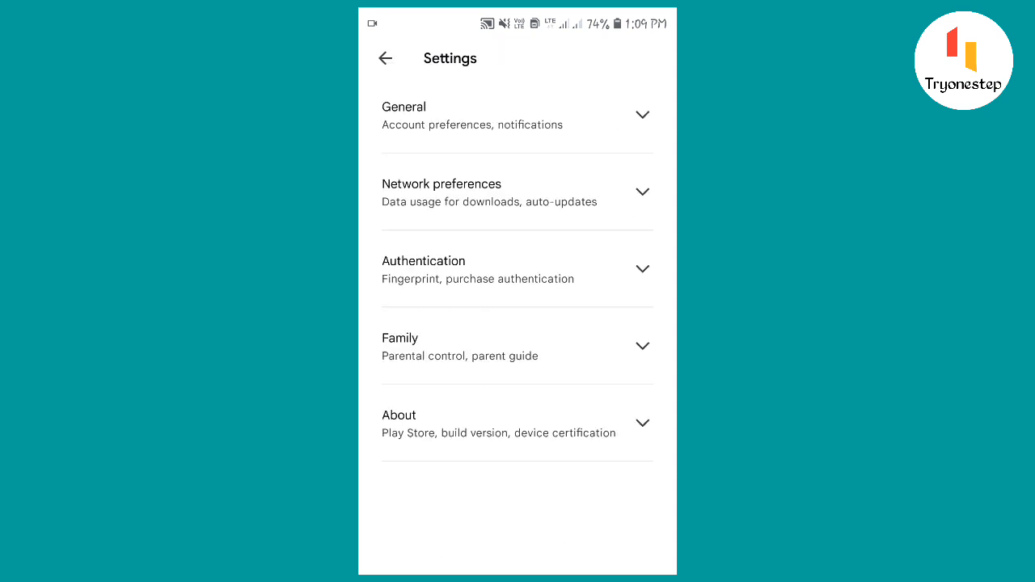
left_click(516, 193)
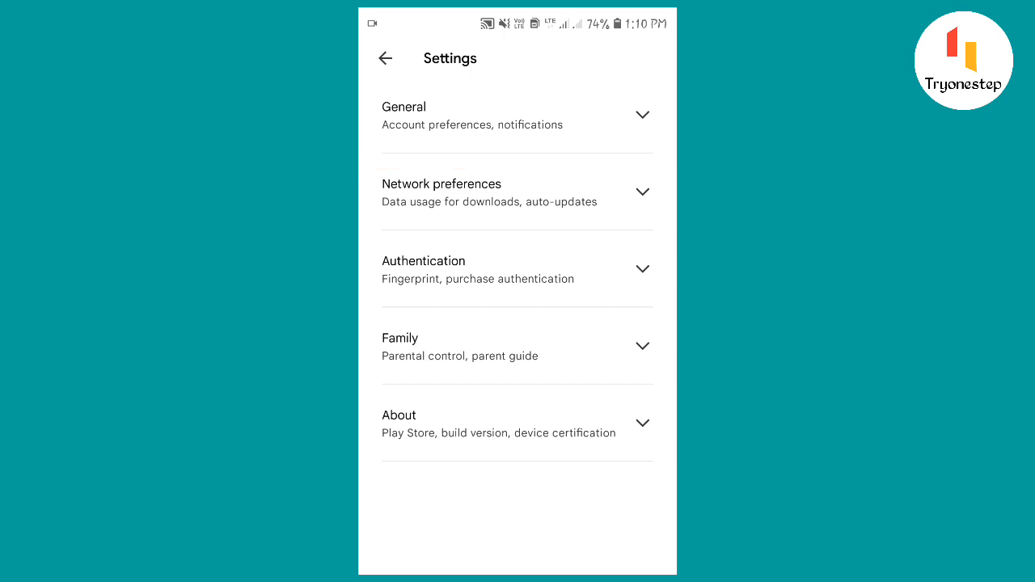
left_click(517, 191)
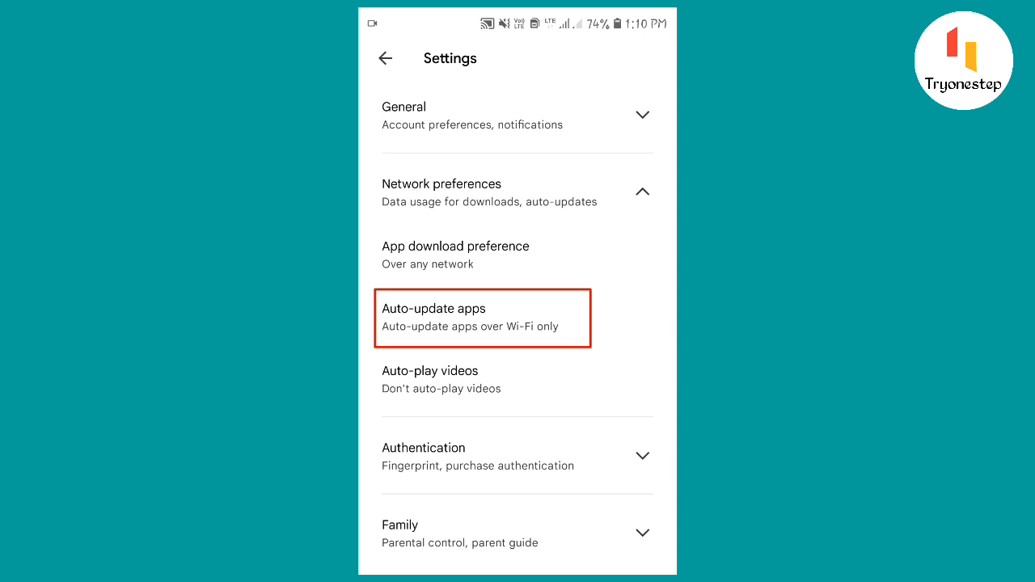
left_click(482, 317)
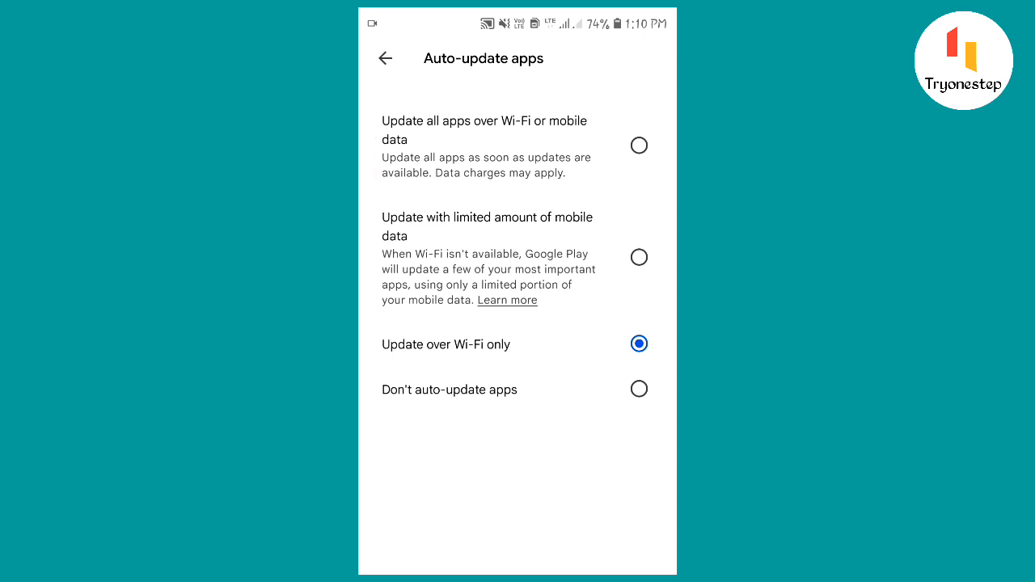
Step: Choose 'Don't auto-update apps' and return to the store home page
left_click(639, 388)
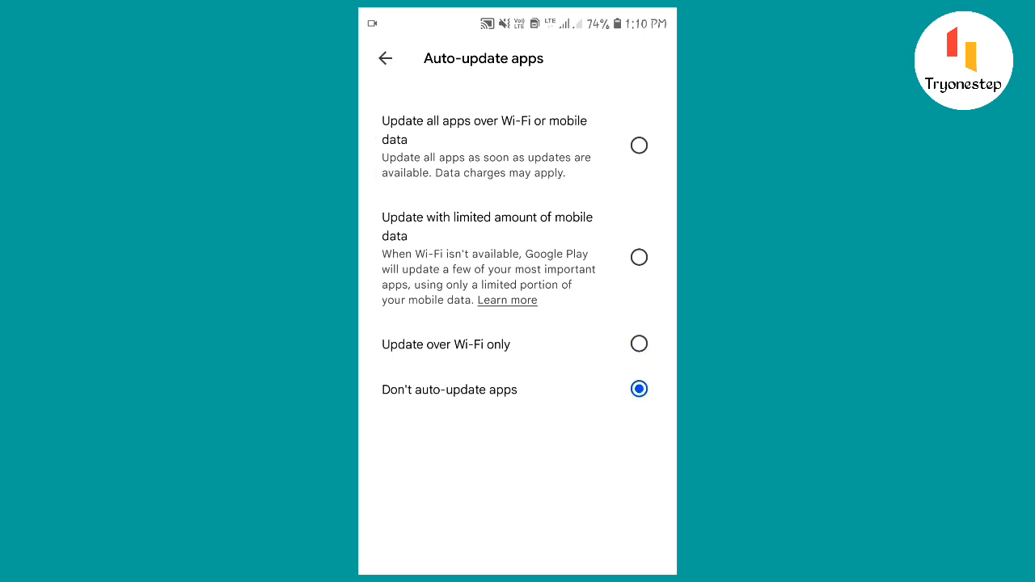
left_click(384, 58)
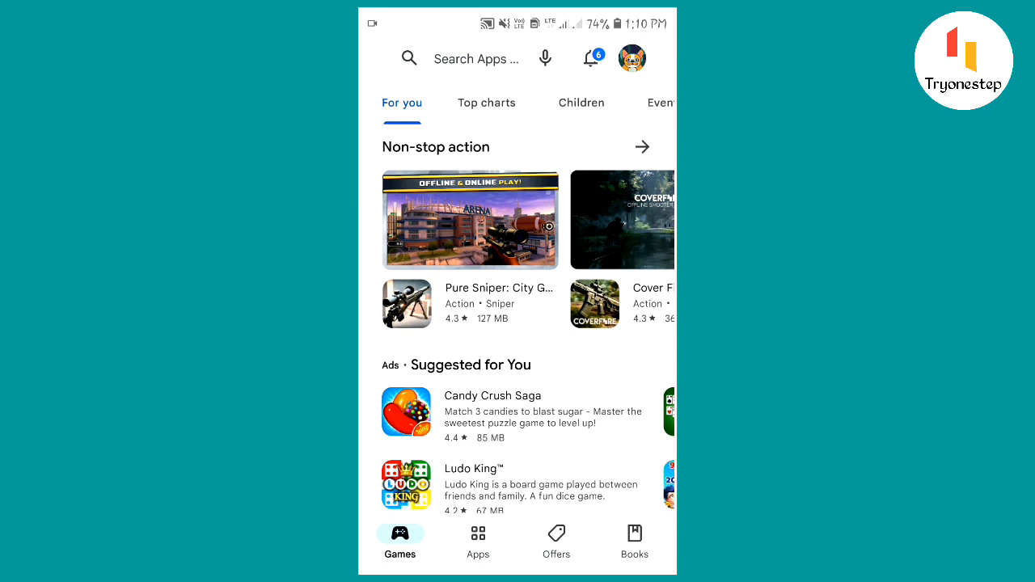
Step: Go to Manage apps and device and list the installed apps on the Manage tab
left_click(634, 59)
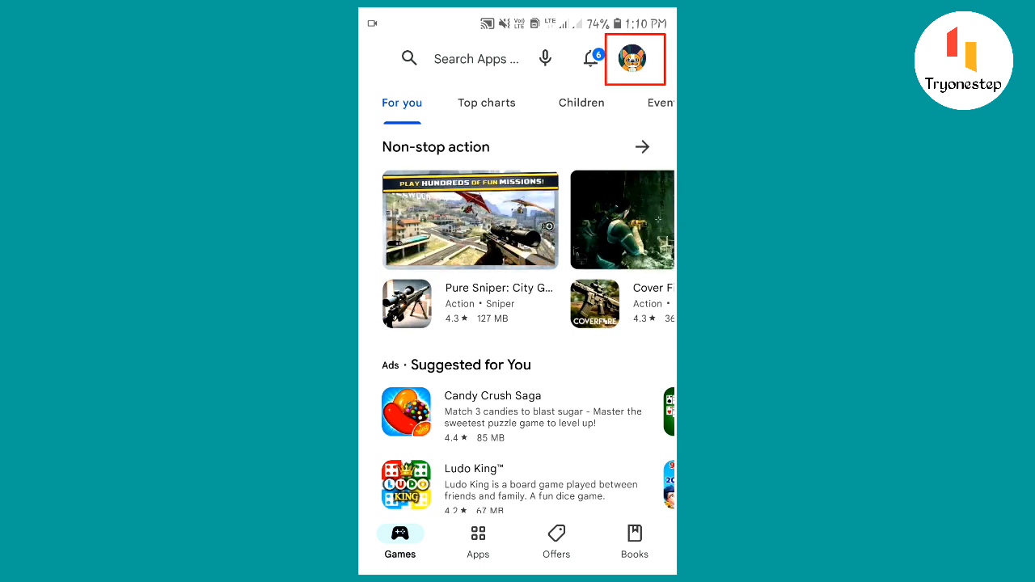
left_click(634, 58)
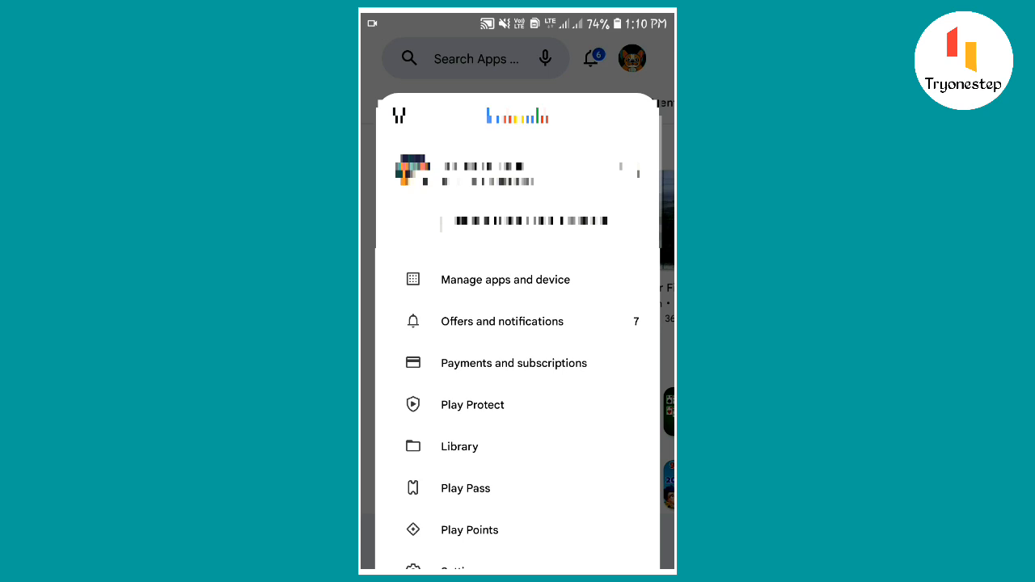
left_click(504, 278)
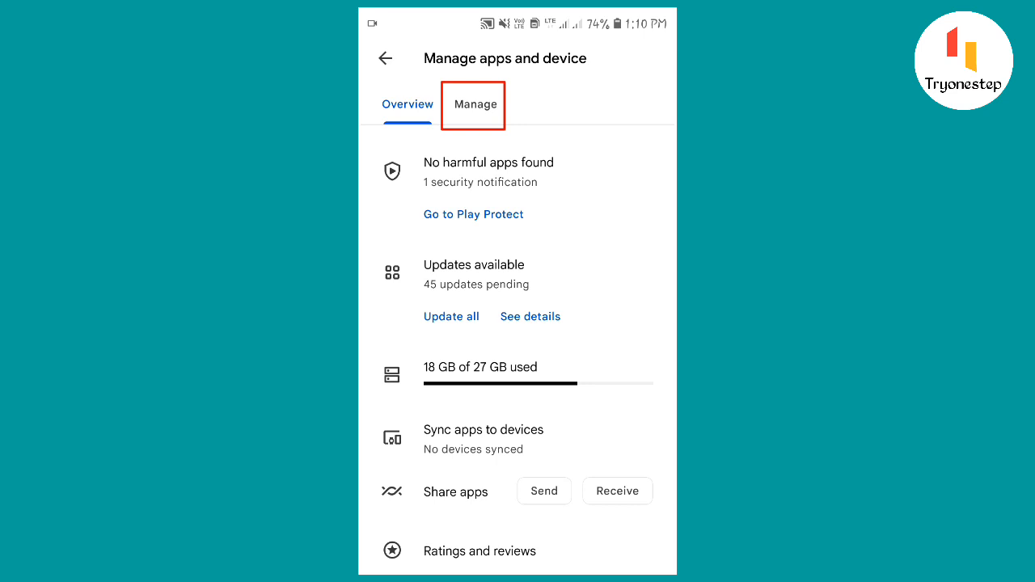
left_click(476, 104)
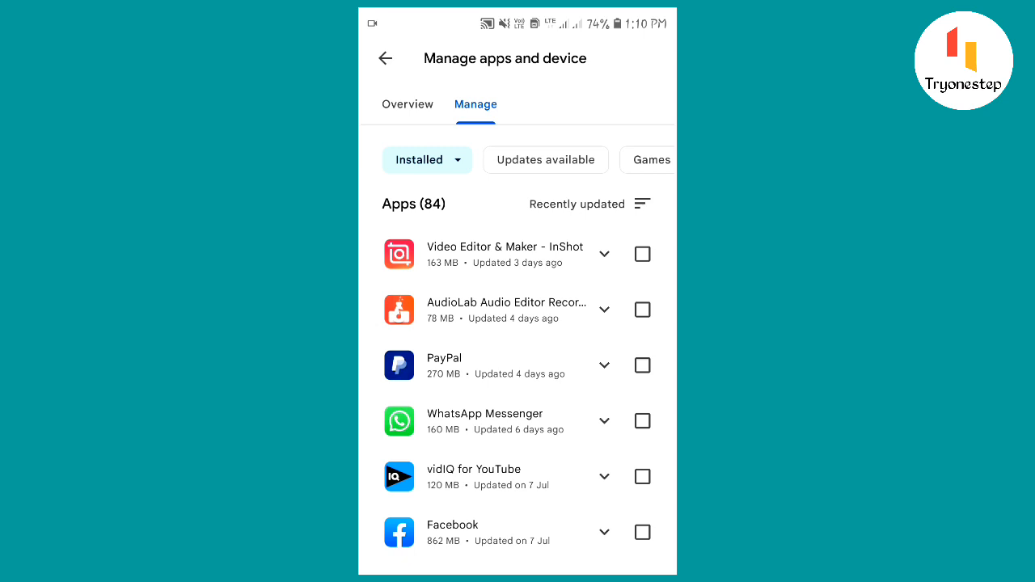
Step: Bring up InShot Video Editor's page and its three-dot menu showing the enabled auto-update option
left_click(504, 254)
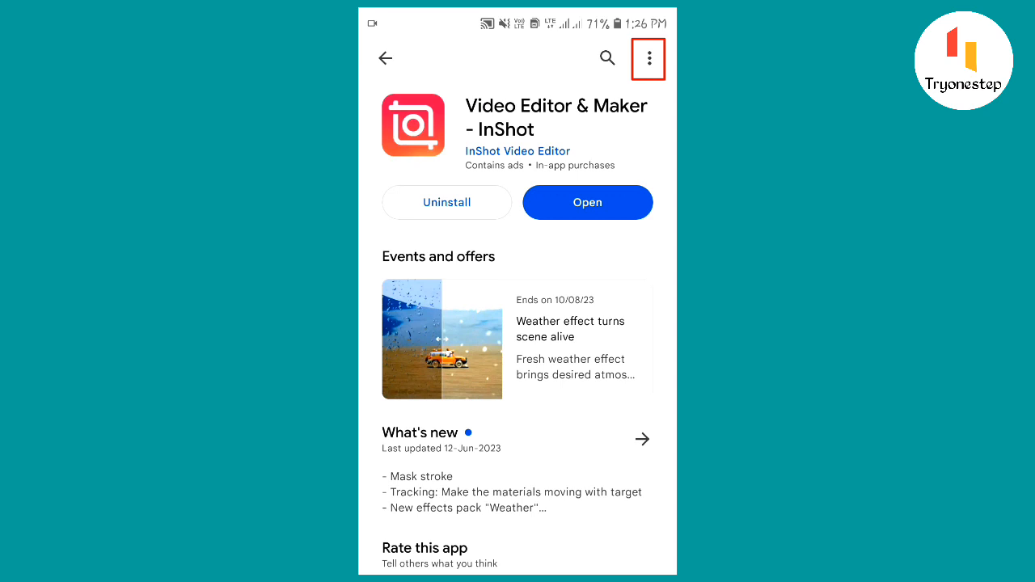
left_click(646, 58)
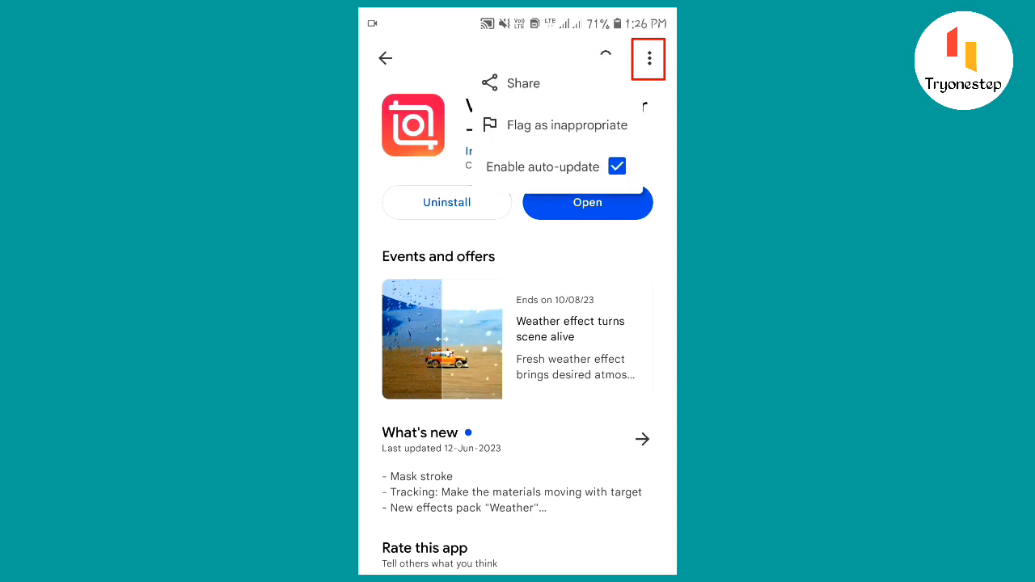